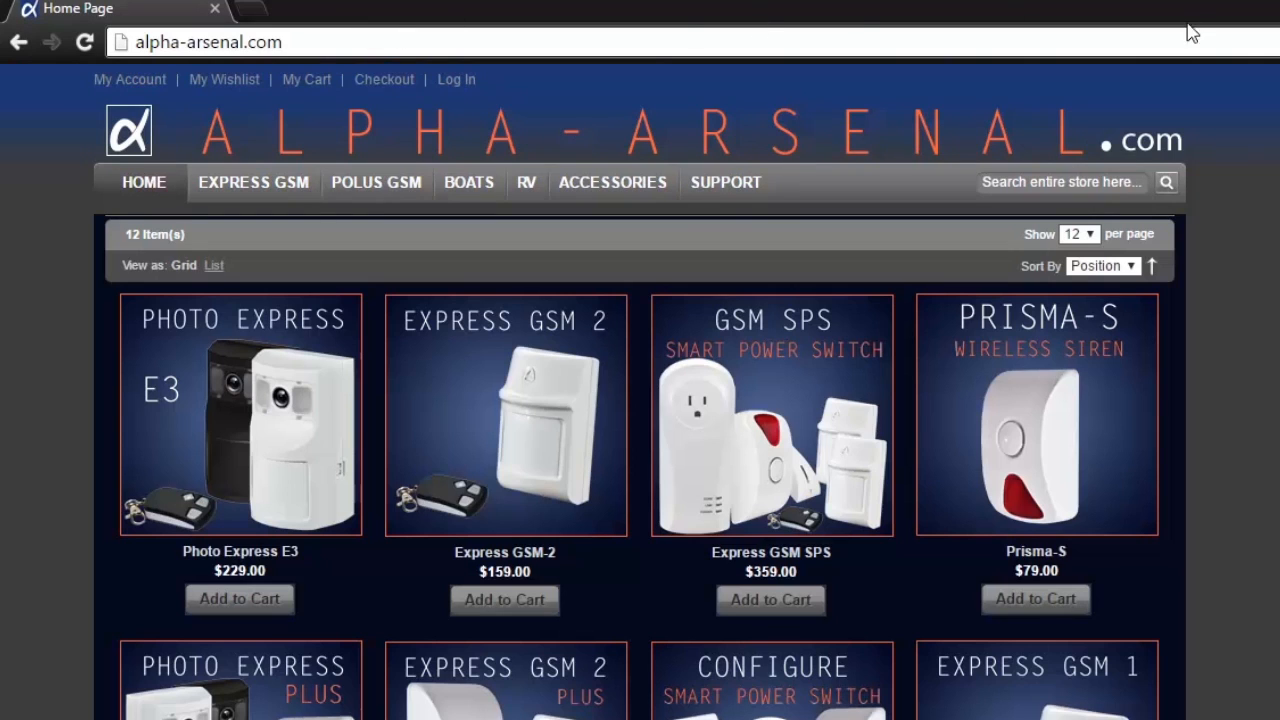
Go to the Support page and choose the Web Configurator tile.
{"action": "left_click", "coordinate": [726, 182]}
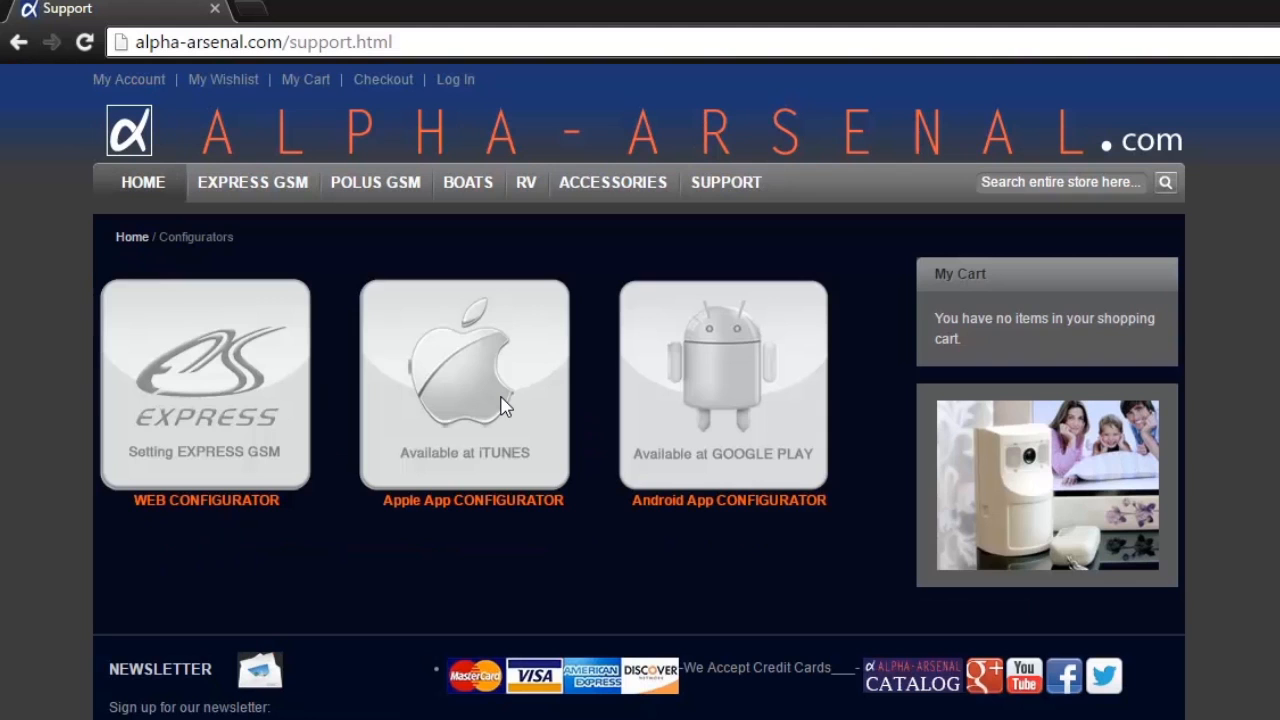
{"action": "left_click", "coordinate": [204, 384]}
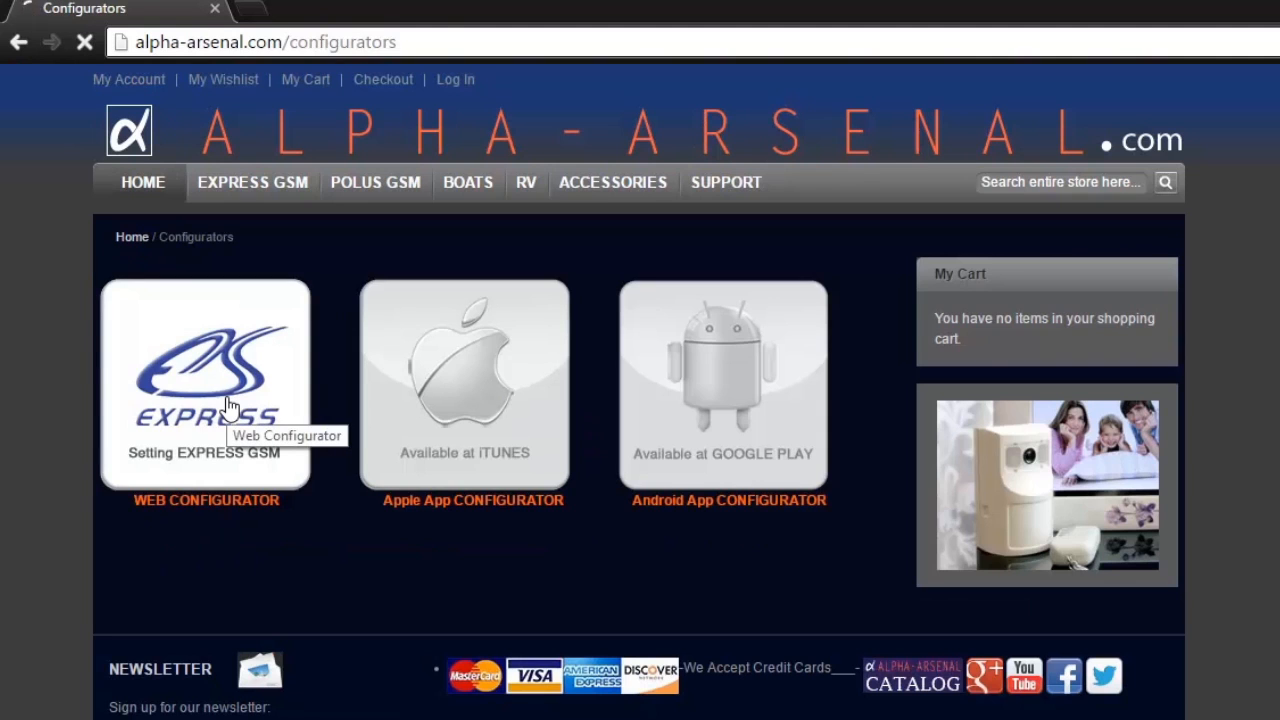
Select Polus Thermo as the device and choose the Set up device action.
{"action": "left_click", "coordinate": [204, 384]}
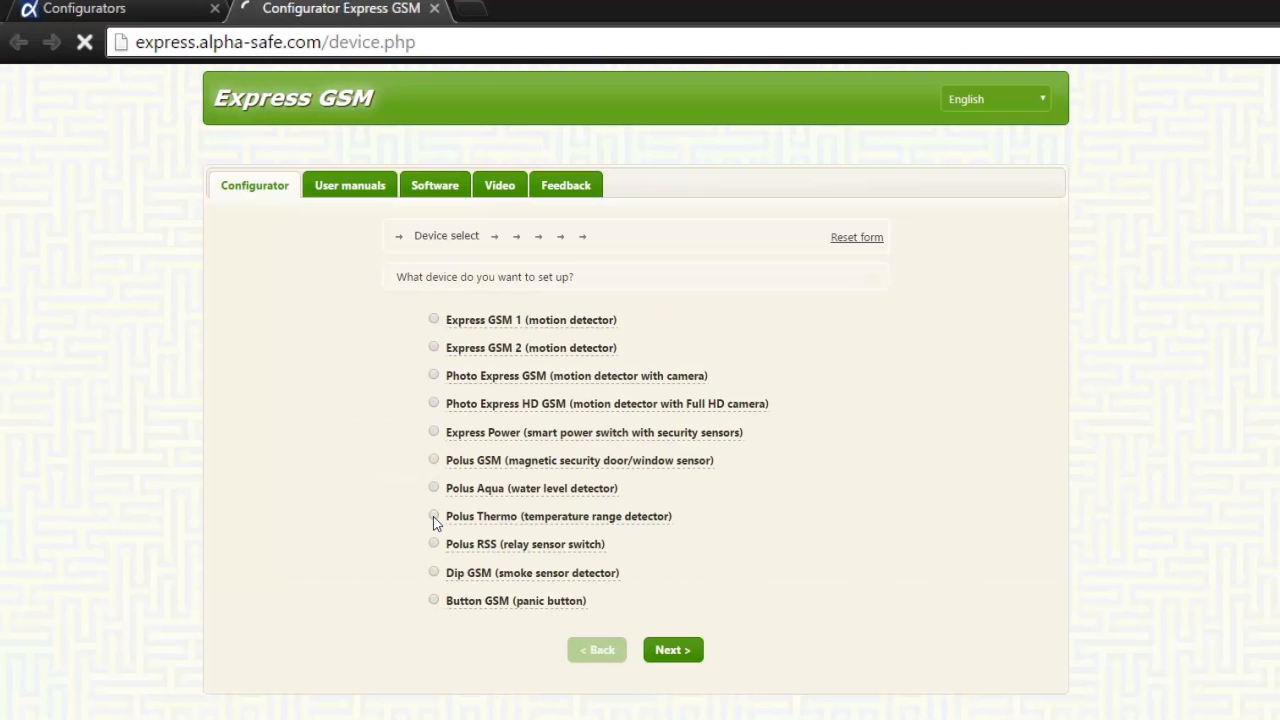
{"action": "left_click", "coordinate": [432, 516]}
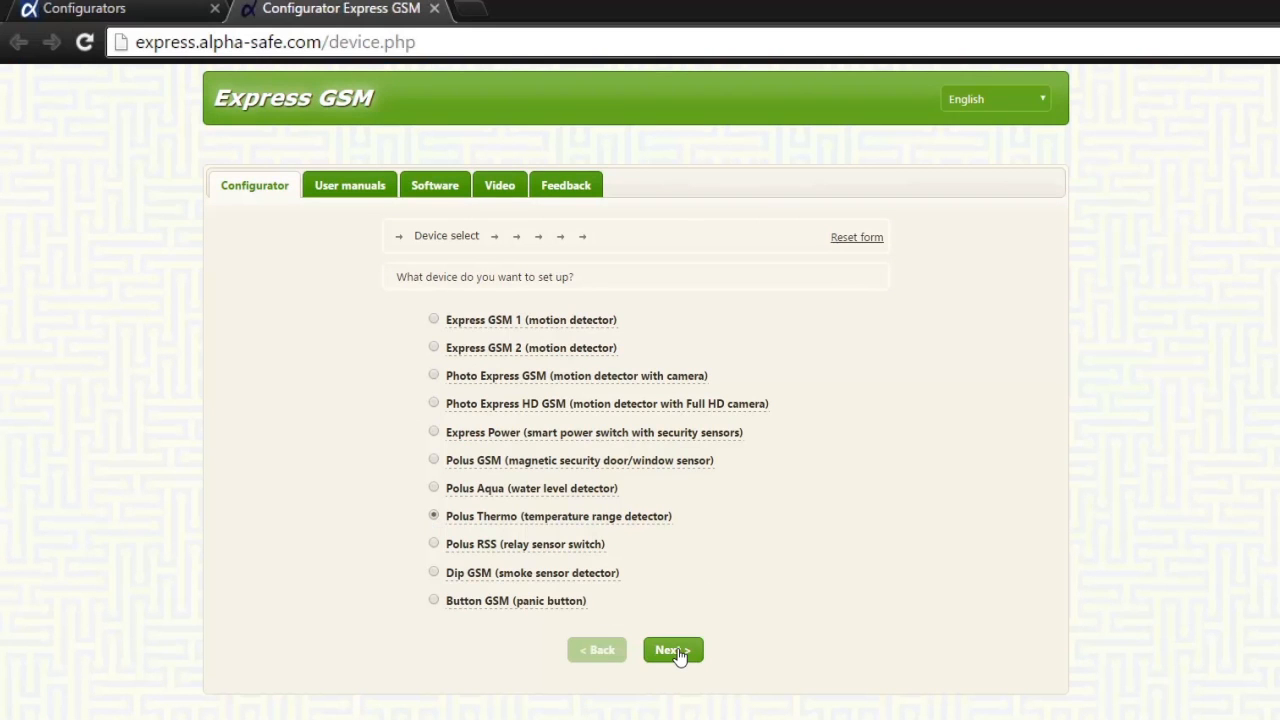
{"action": "left_click", "coordinate": [672, 650]}
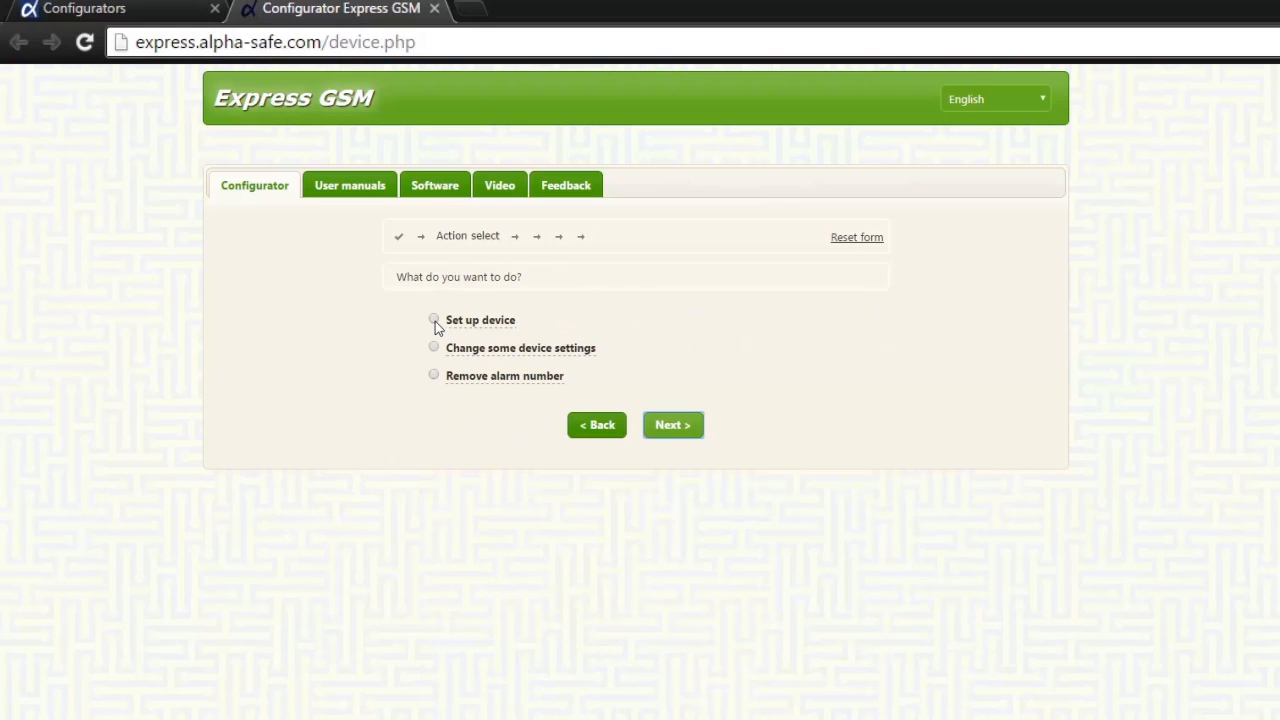
{"action": "left_click", "coordinate": [672, 424]}
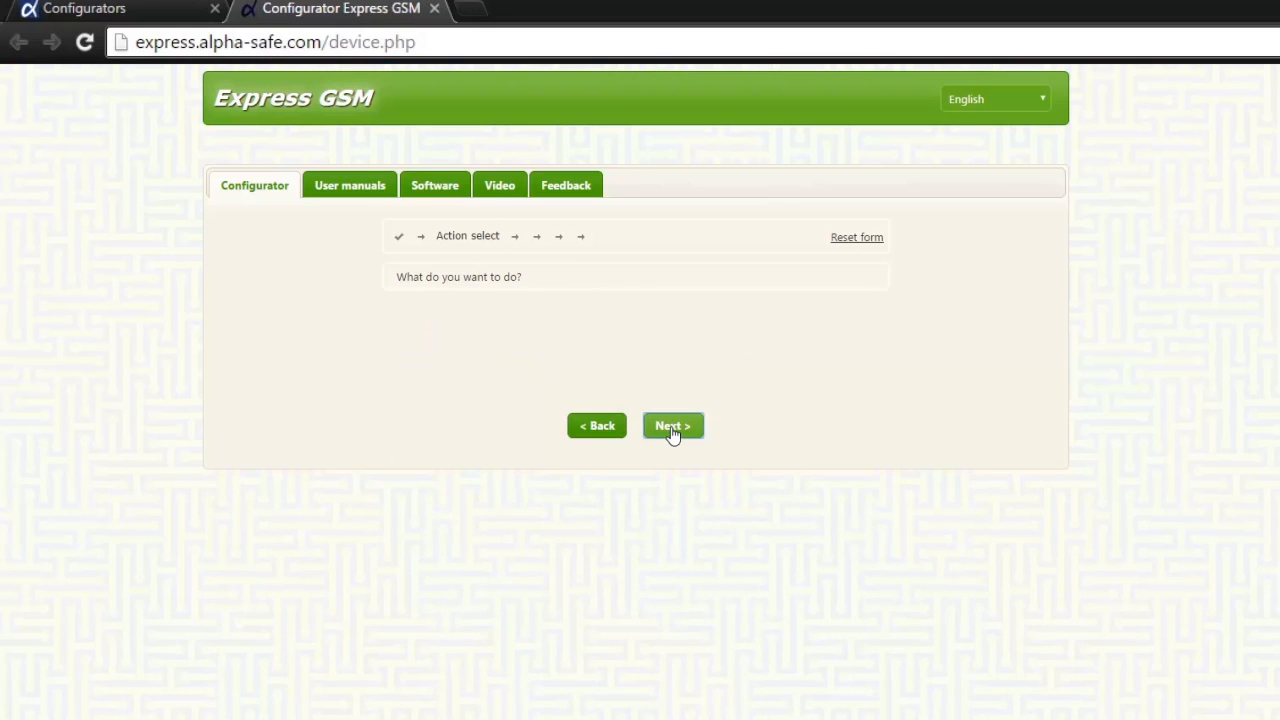
Enter SIM-card phone number 555555 and continue to the next step.
{"action": "left_click", "coordinate": [672, 424]}
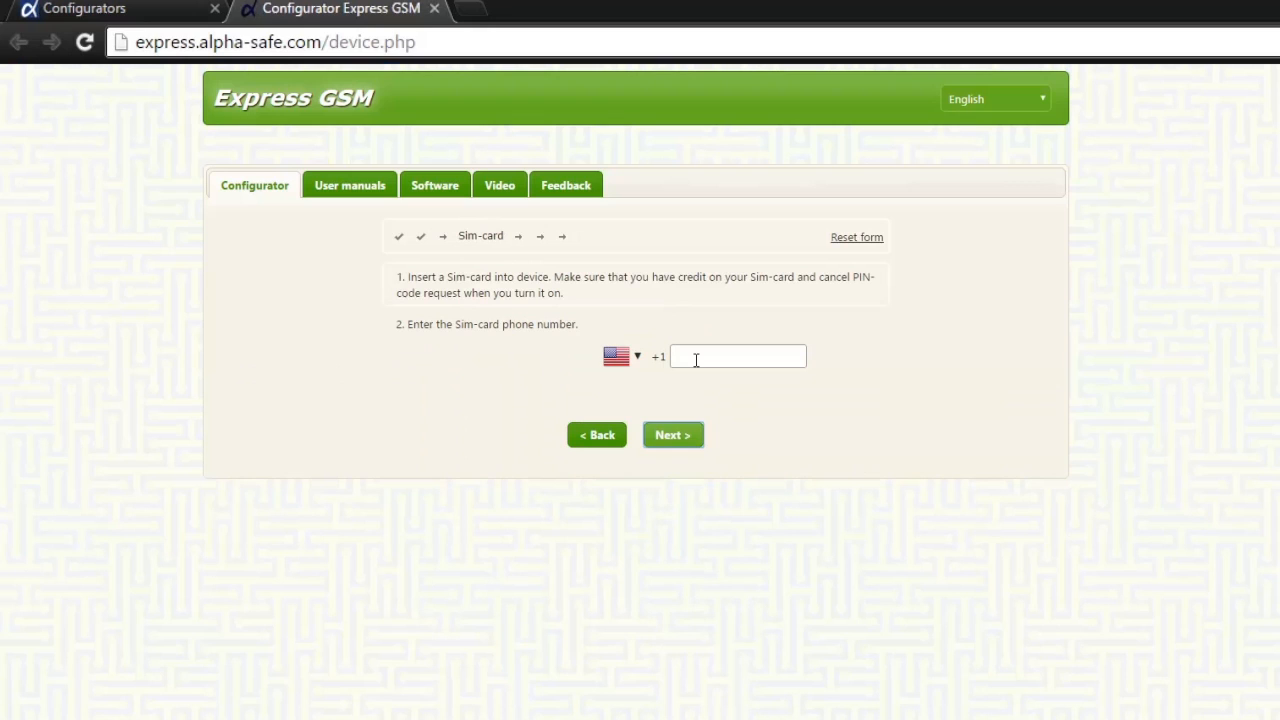
{"action": "type", "text": "5"}
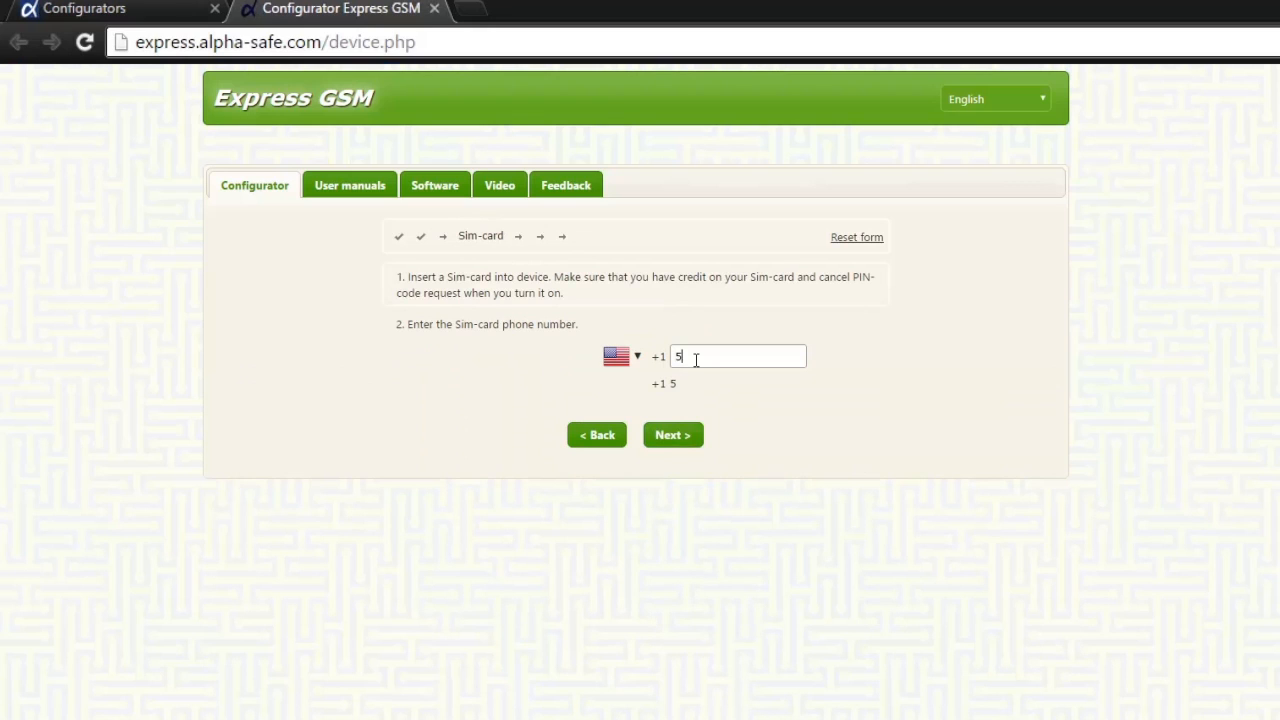
{"action": "type", "text": "555555555"}
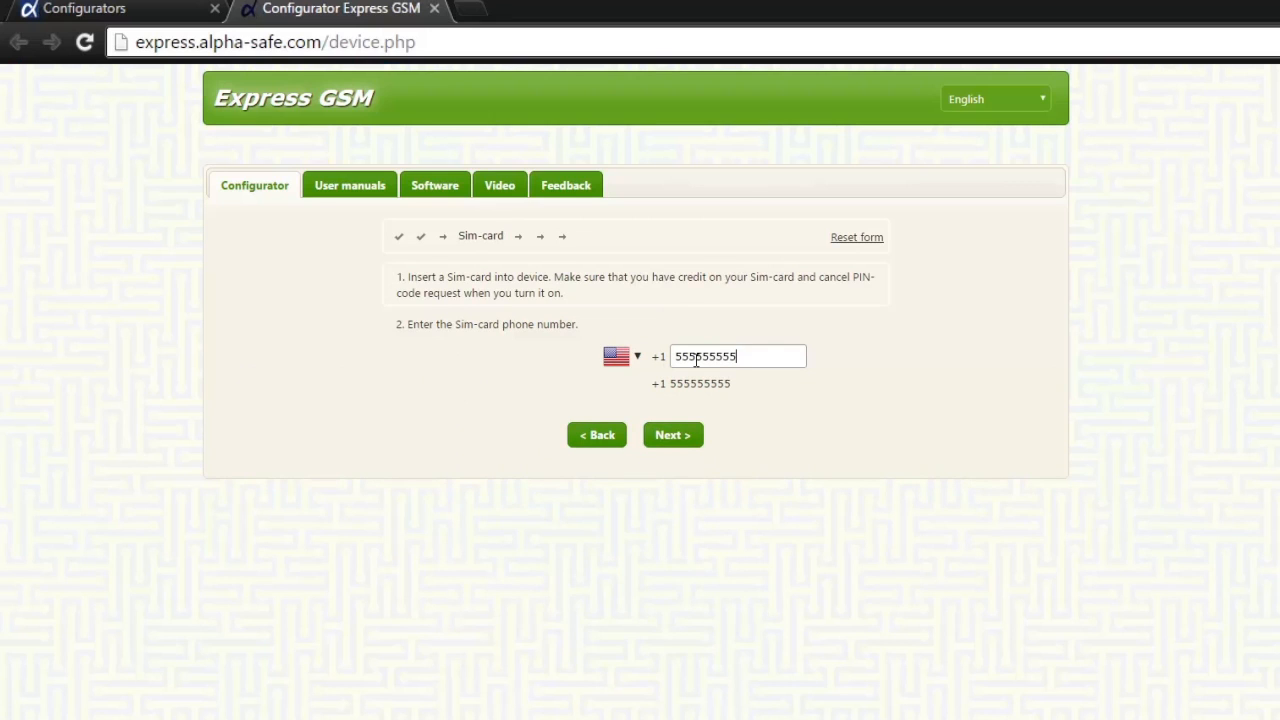
{"action": "left_click", "coordinate": [672, 434]}
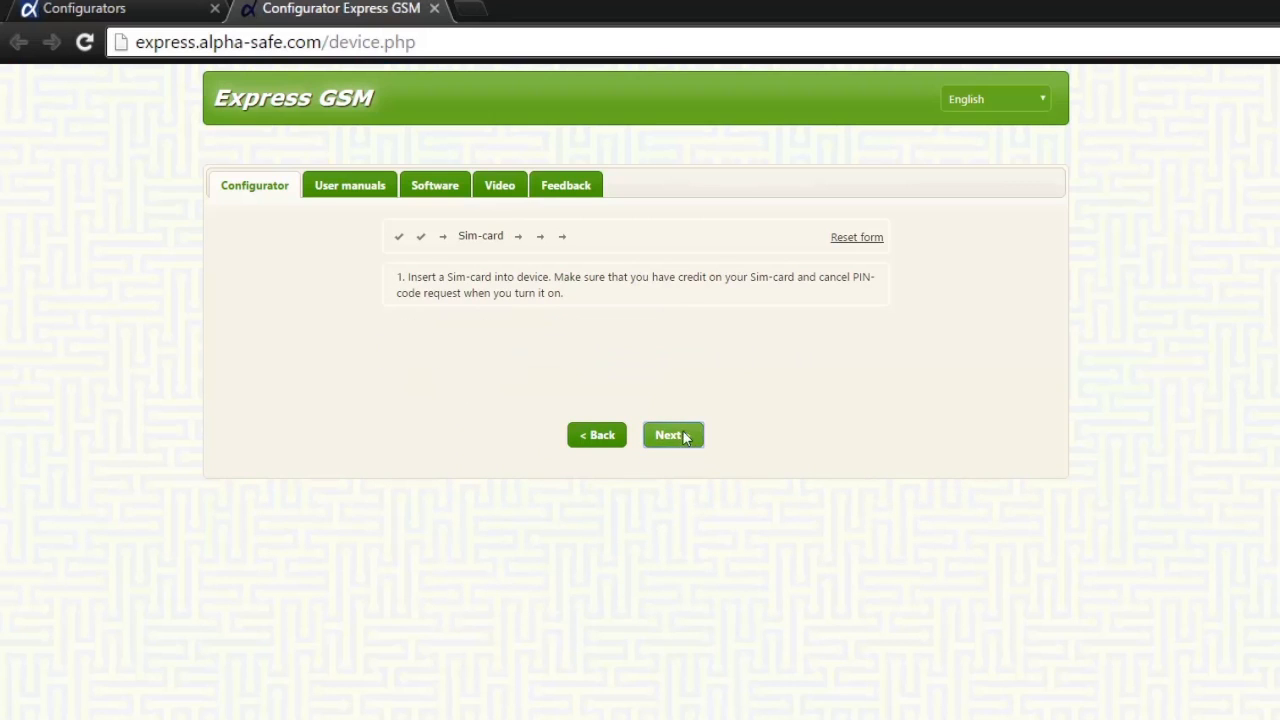
Enter primary alarm warning number 7777 and continue to the next step.
{"action": "left_click", "coordinate": [672, 434]}
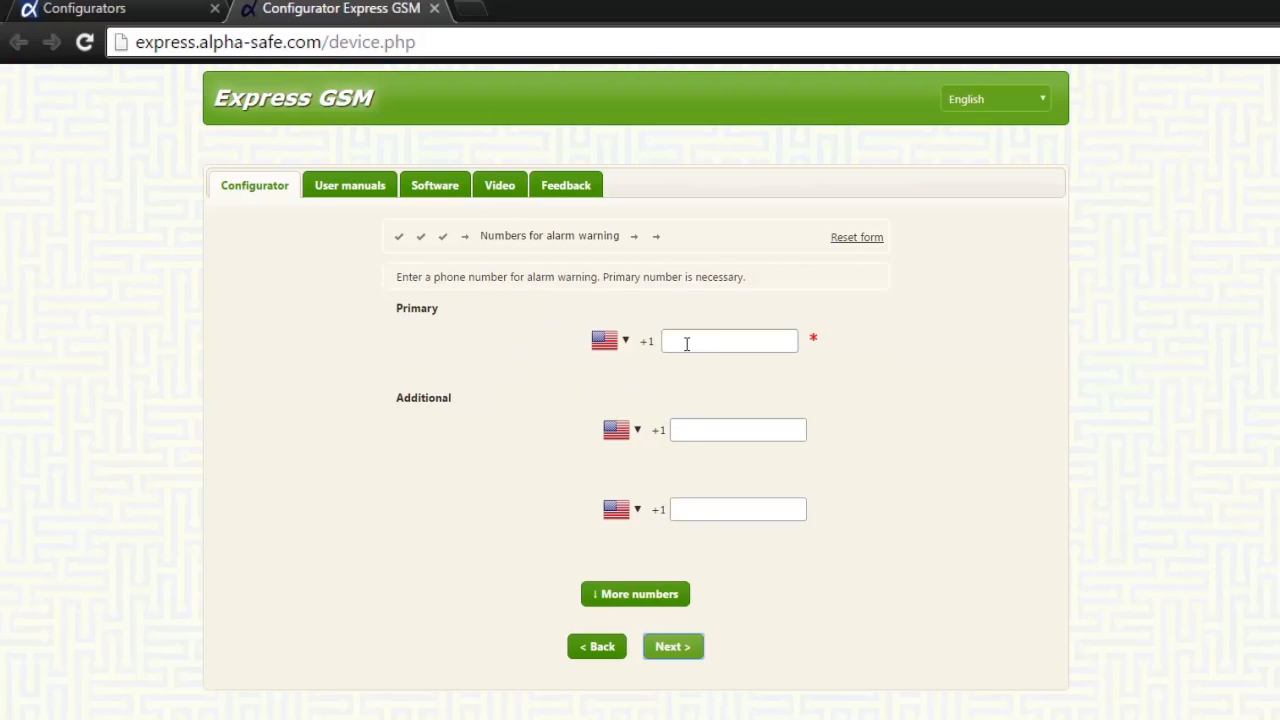
{"action": "type", "text": "7"}
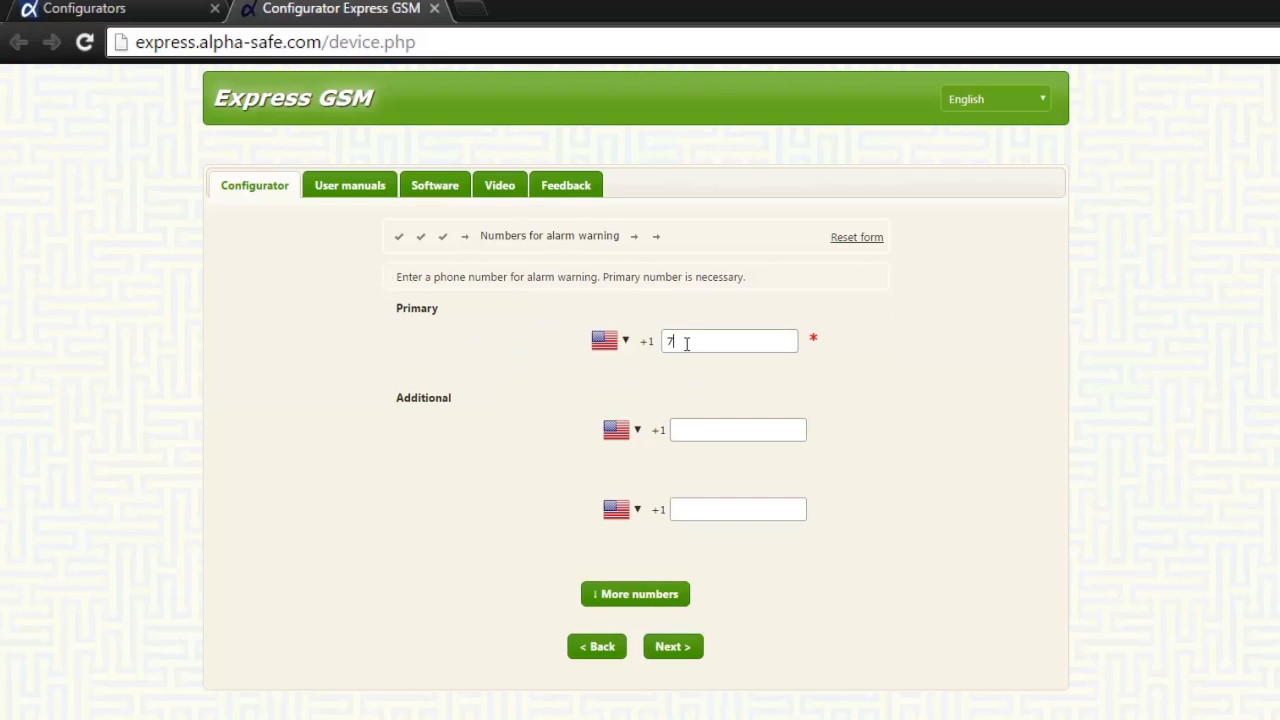
{"action": "type", "text": "777777777"}
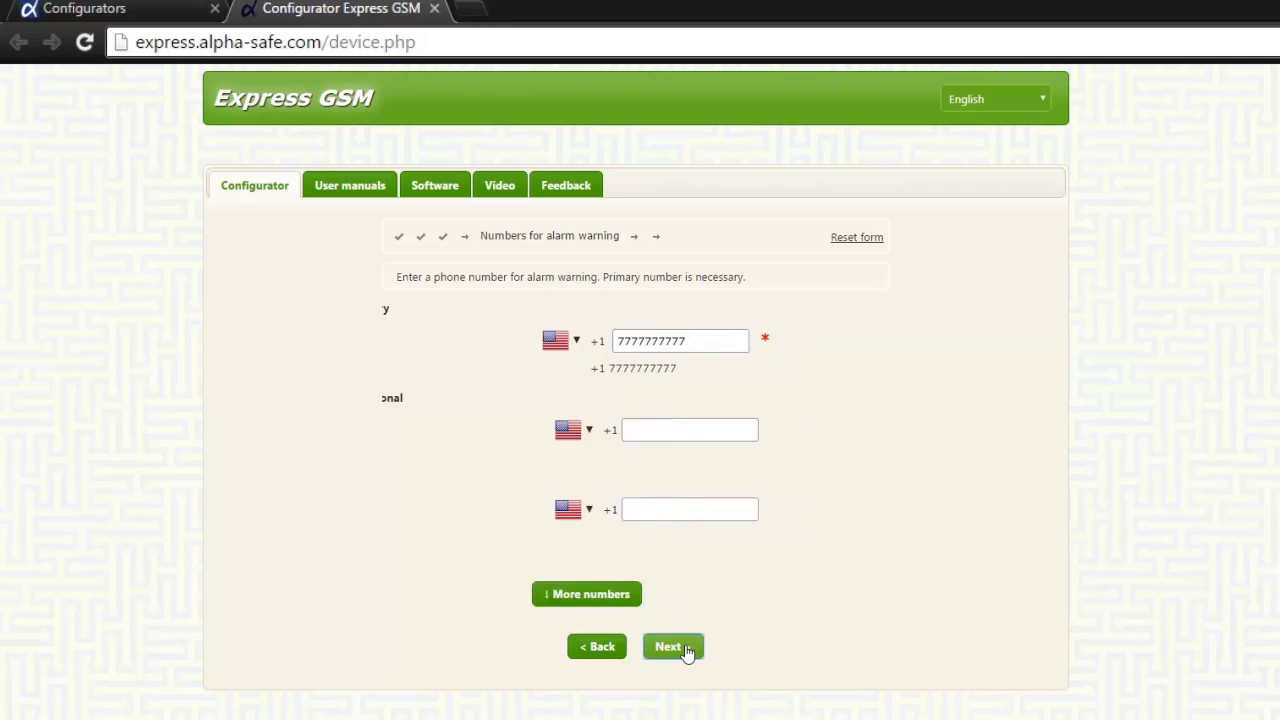
{"action": "left_click", "coordinate": [672, 646]}
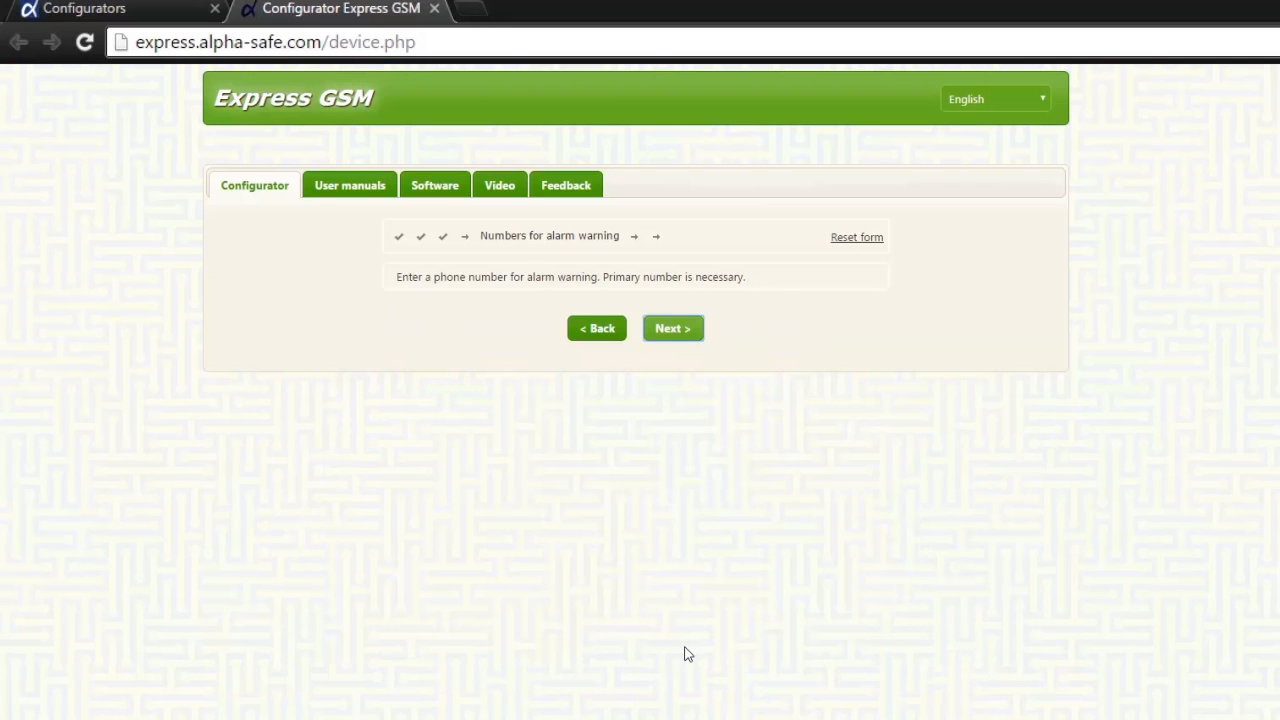
Toggle the temperature unit and set sensor ranges: internal 14–67, external 29–128.
{"action": "left_click", "coordinate": [672, 328]}
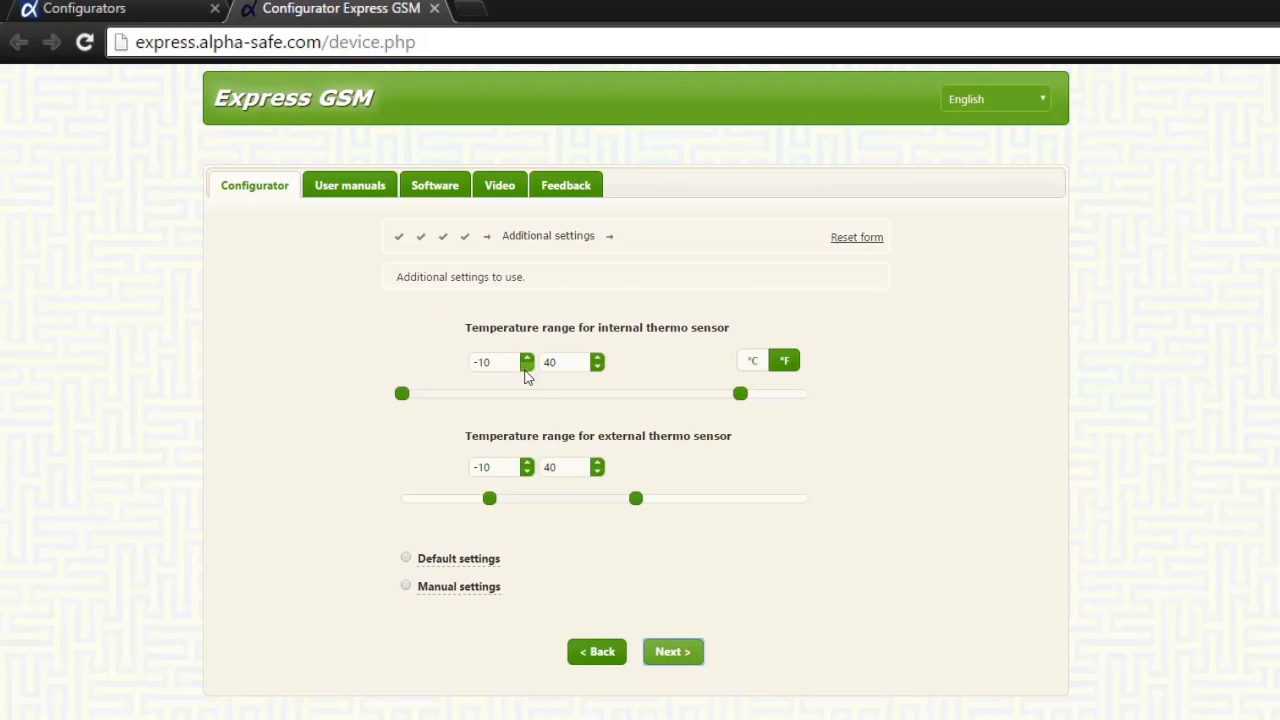
{"action": "left_click", "coordinate": [752, 360]}
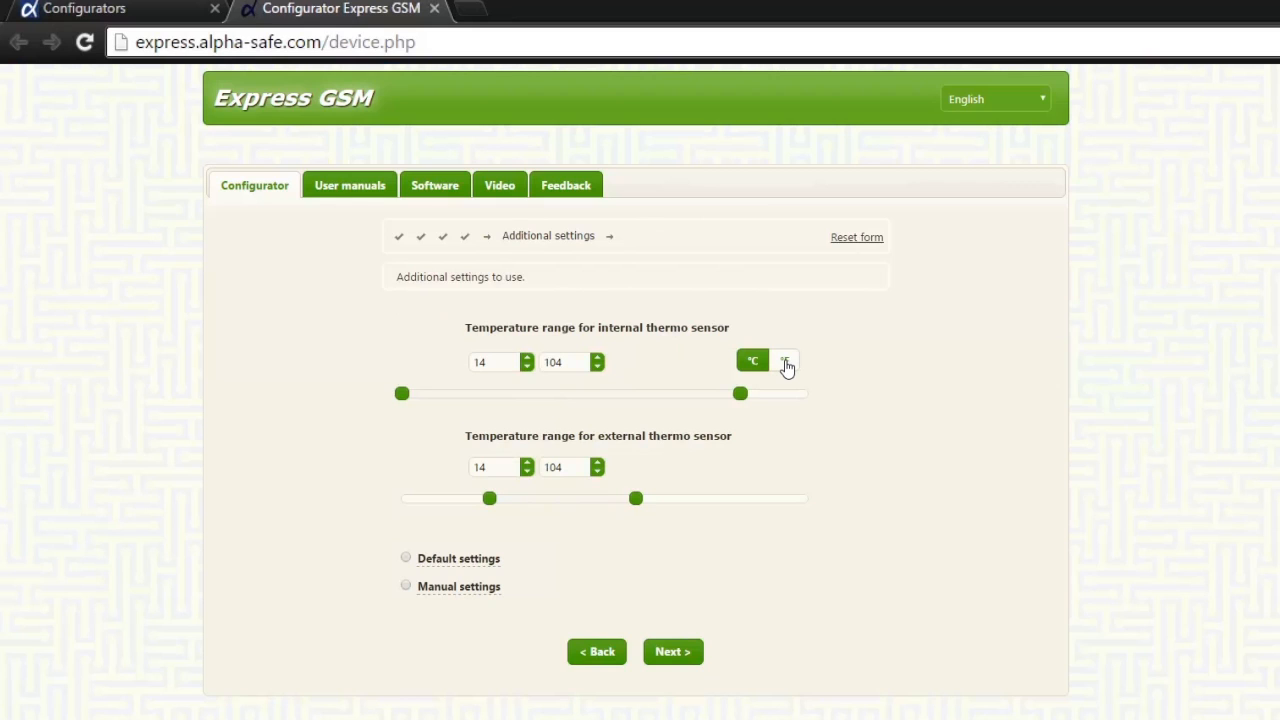
{"action": "left_click", "coordinate": [784, 360]}
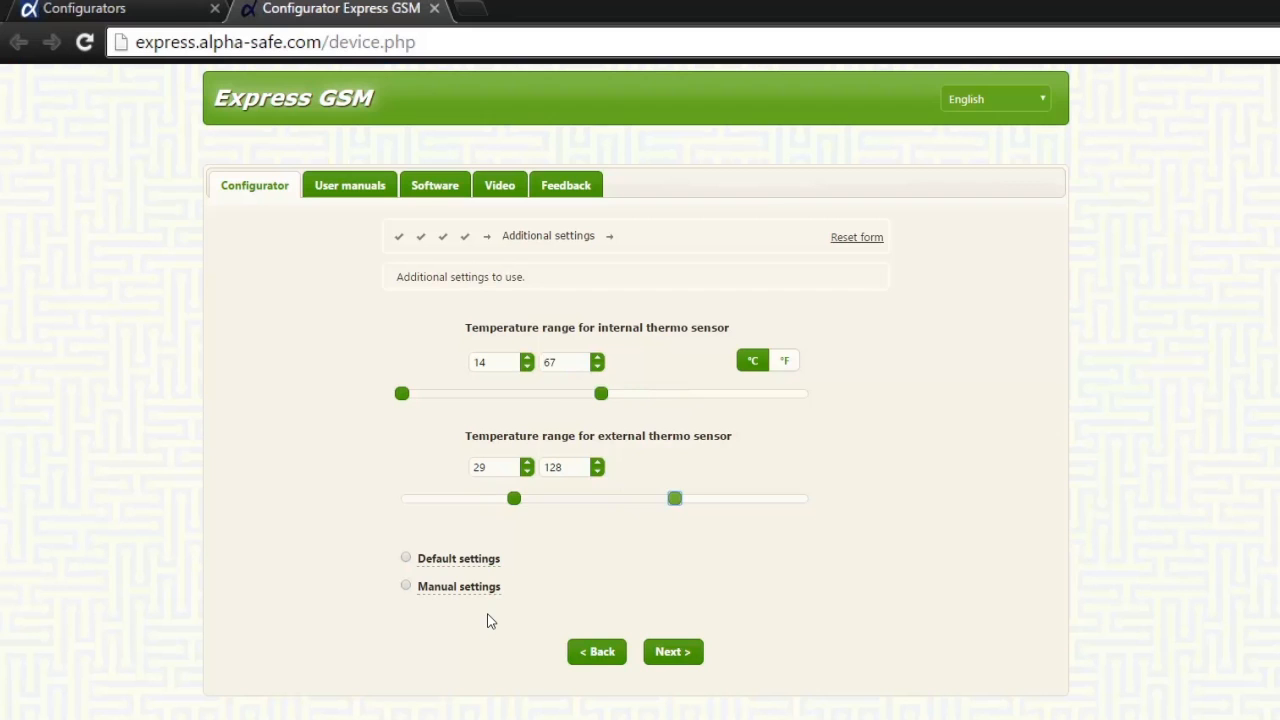
{"action": "left_click", "coordinate": [672, 652]}
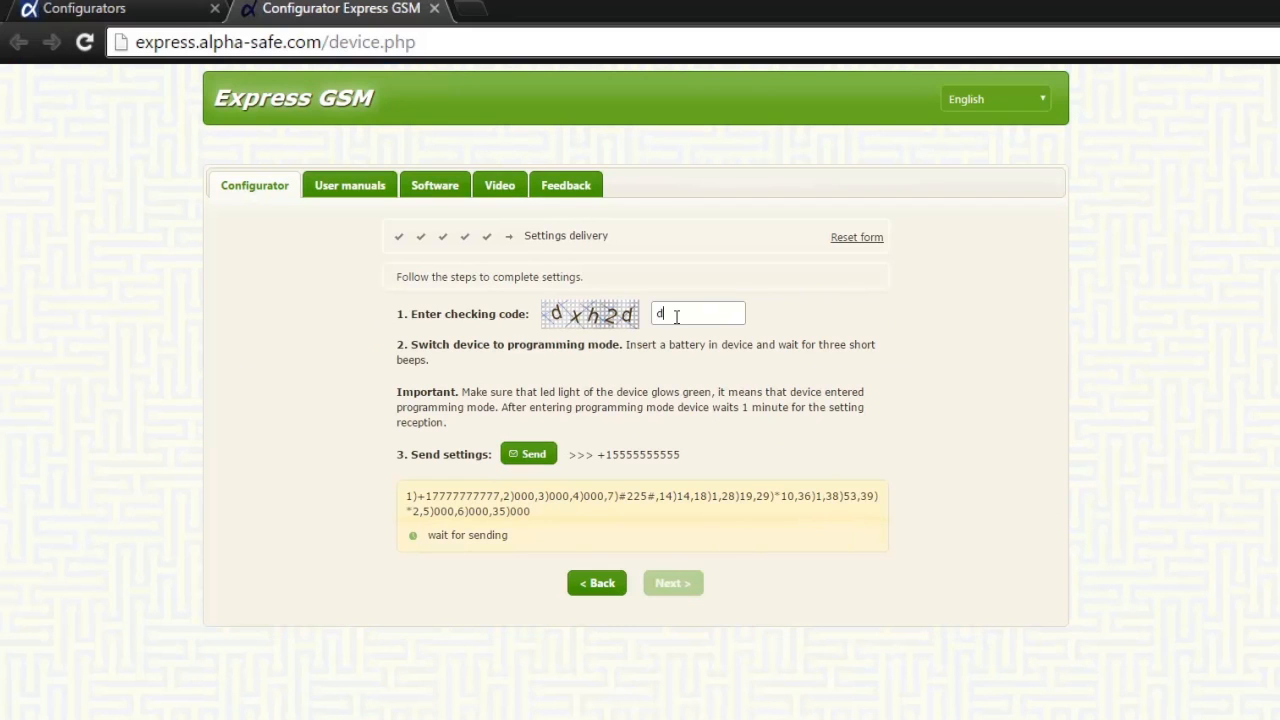
Enter the captcha checking code 'xh2d' for settings delivery.
{"action": "type", "text": "xh"}
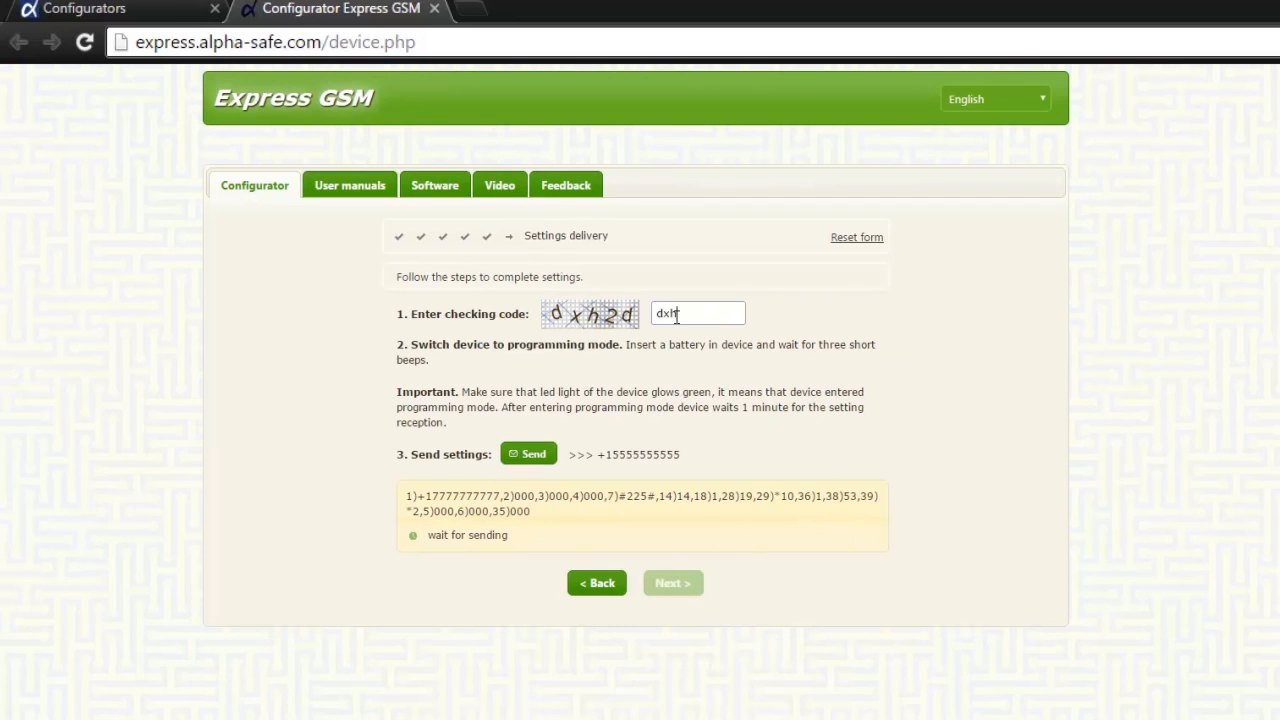
{"action": "type", "text": "2d"}
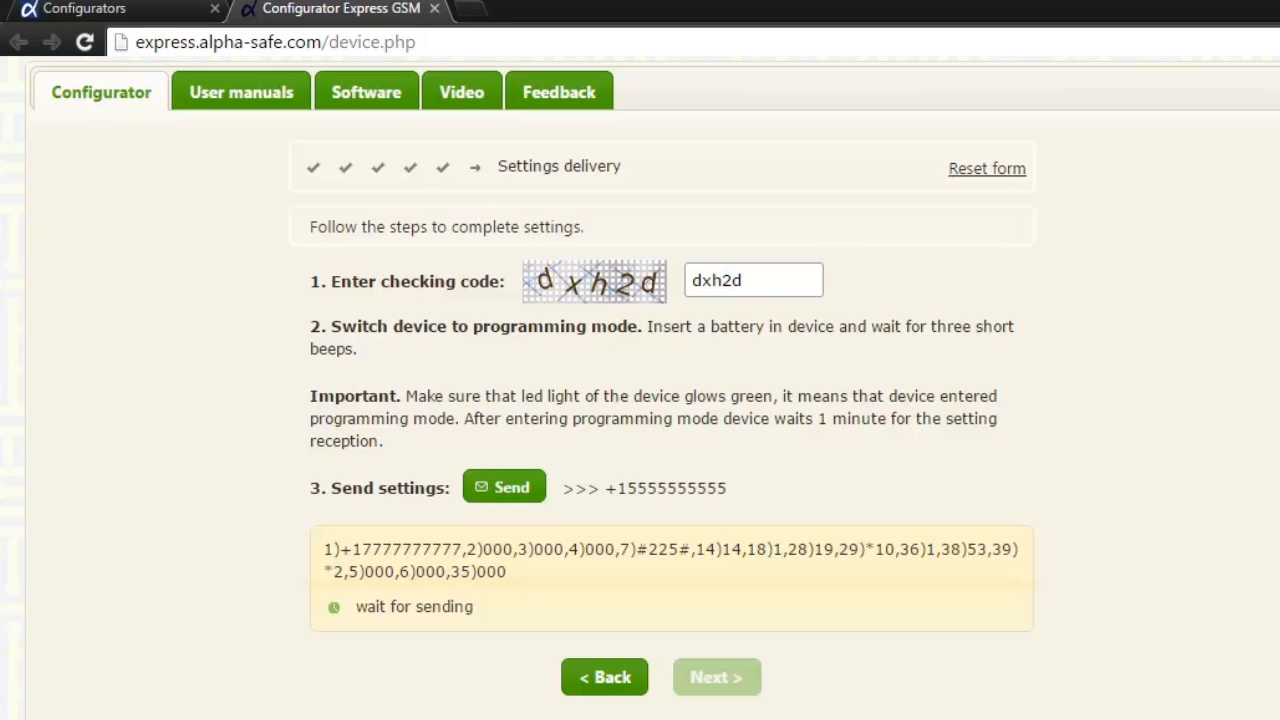
{"action": "mouse_move", "coordinate": [512, 488]}
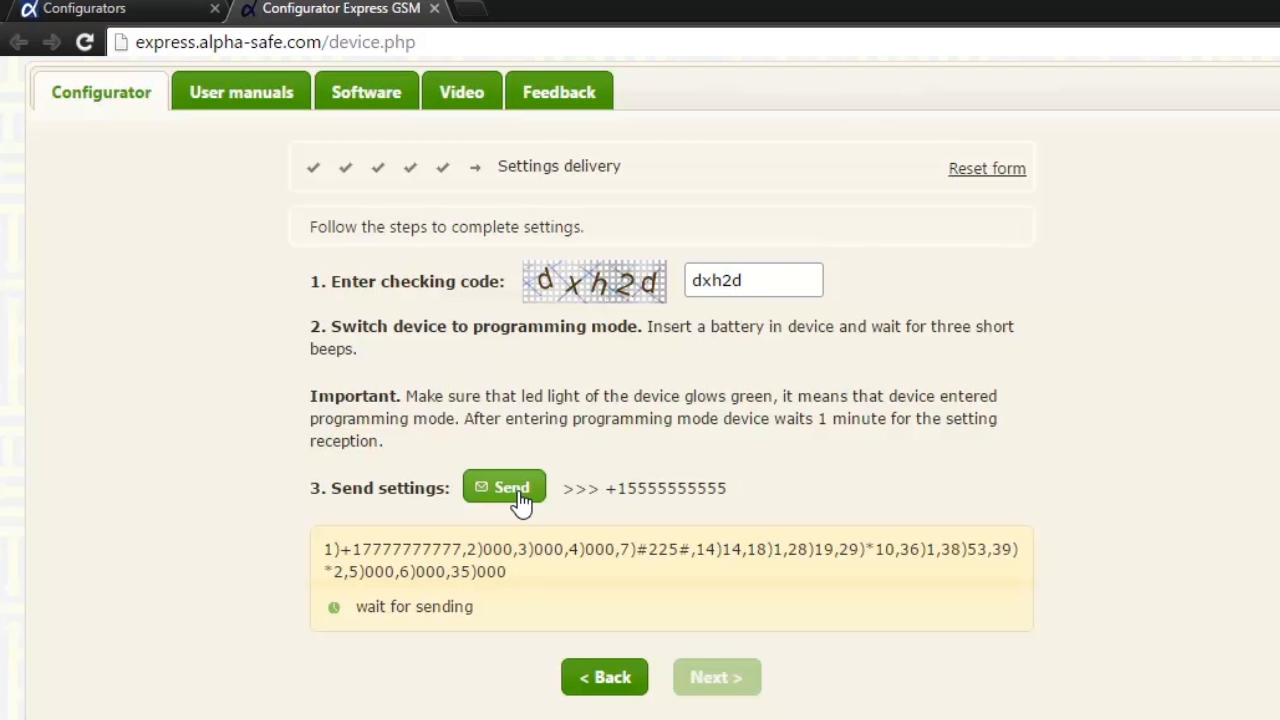